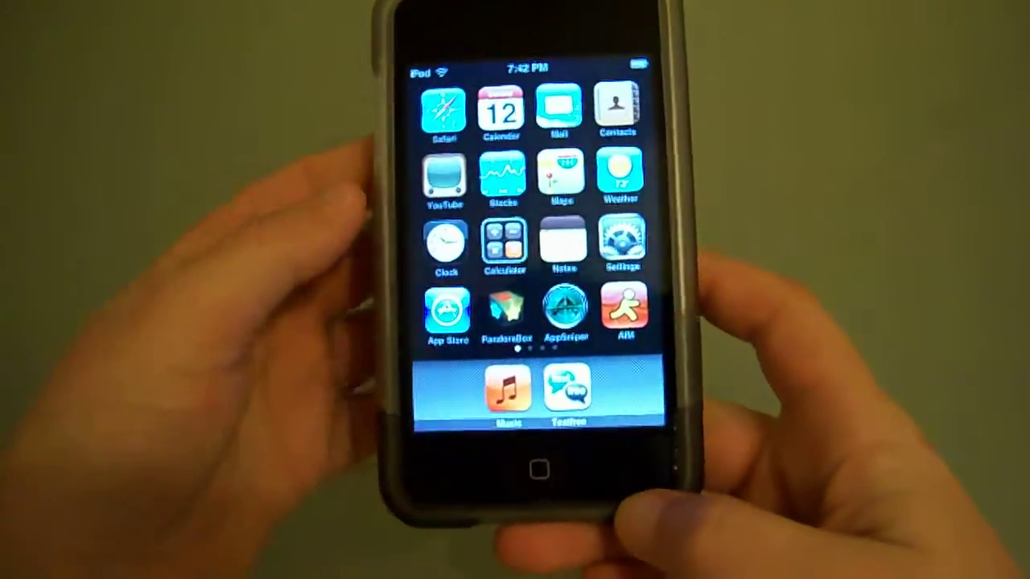
# Step: Swipe the home screen left to reach the Photo Collage app
pyautogui.hscroll(-3)
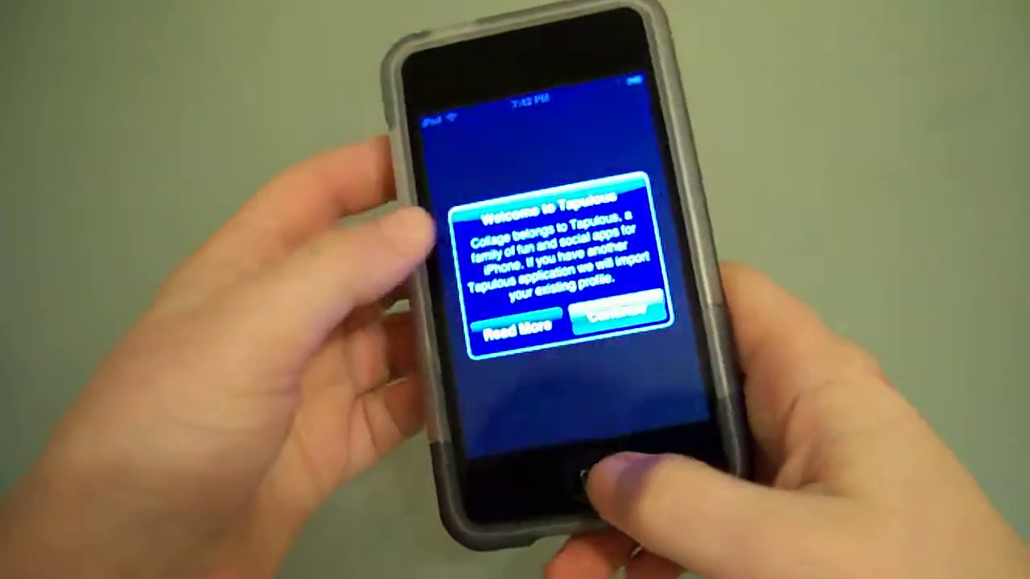
# Step: Dismiss the Tapulous welcome alert and allow Collage to use the current location
pyautogui.click(611, 330)
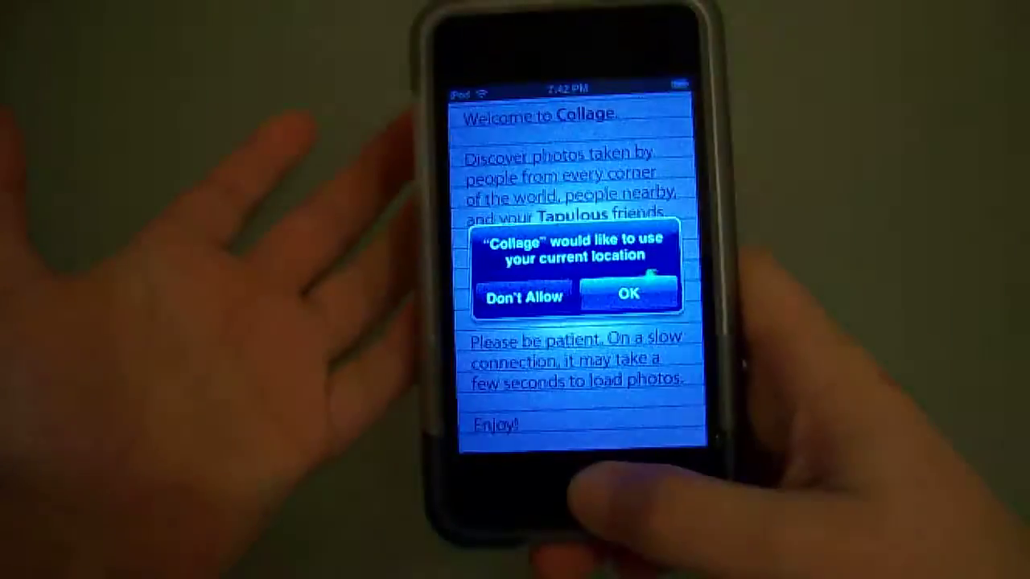
pyautogui.click(628, 294)
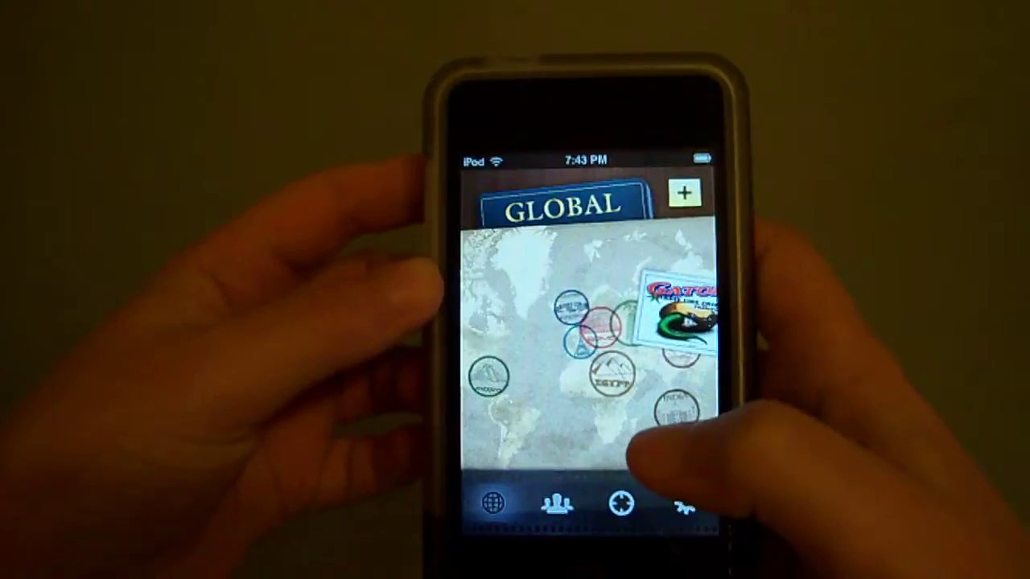
# Step: Open a photo from the Global map to reach its photographer
pyautogui.click(680, 313)
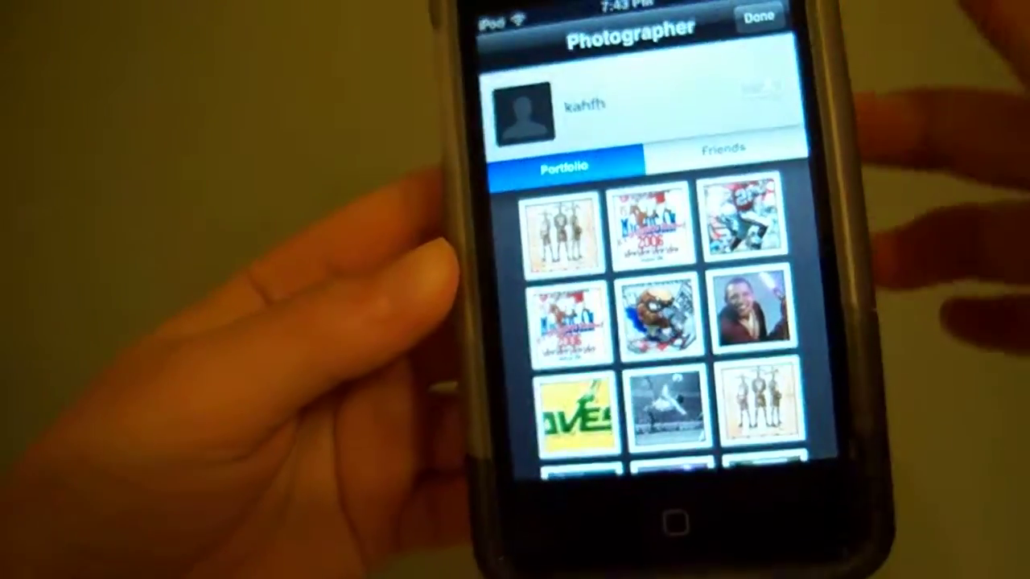
# Step: Scroll down the photographer's portfolio before moving to Friends
pyautogui.scroll(-3)
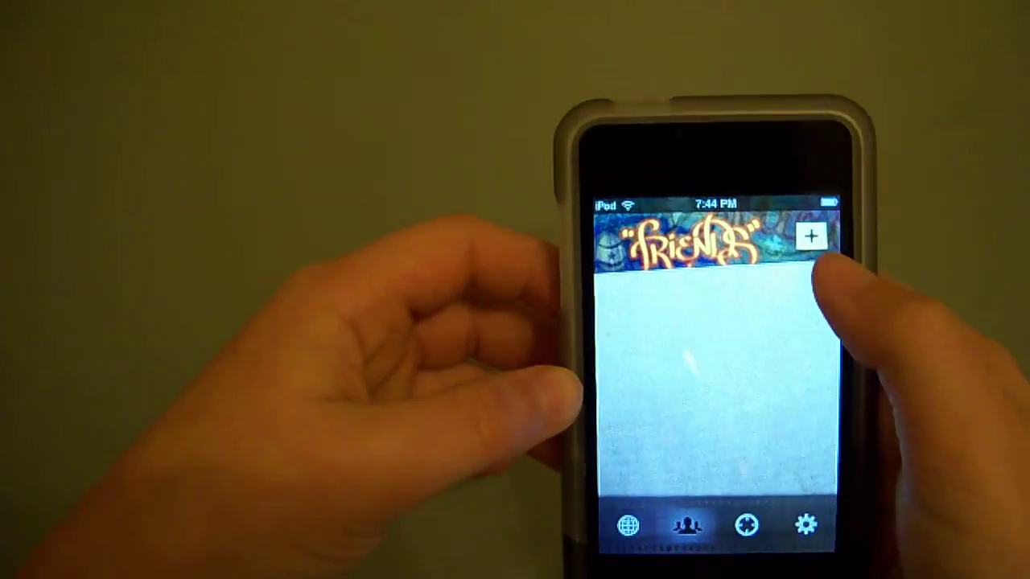
# Step: Start adding a photo with +, then cancel from the empty Photo Albums
pyautogui.click(813, 236)
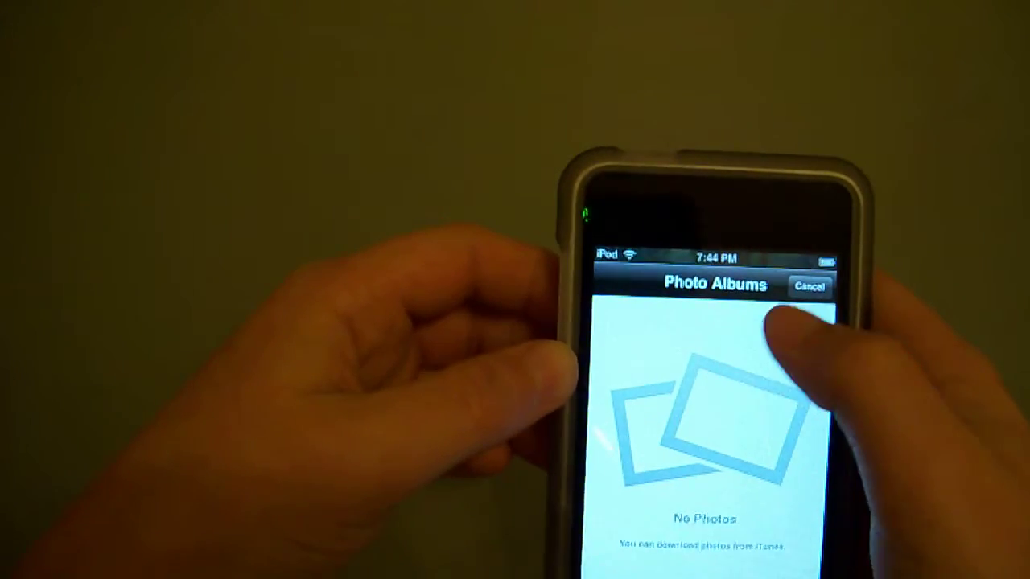
pyautogui.click(810, 286)
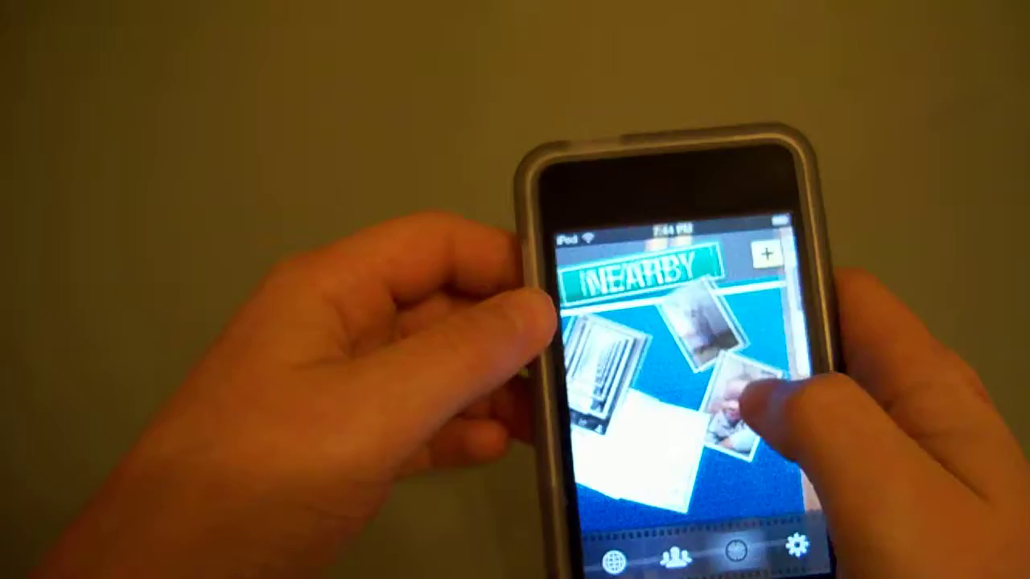
# Step: Open the Settings gear to view the Tapulous identification card
pyautogui.click(792, 547)
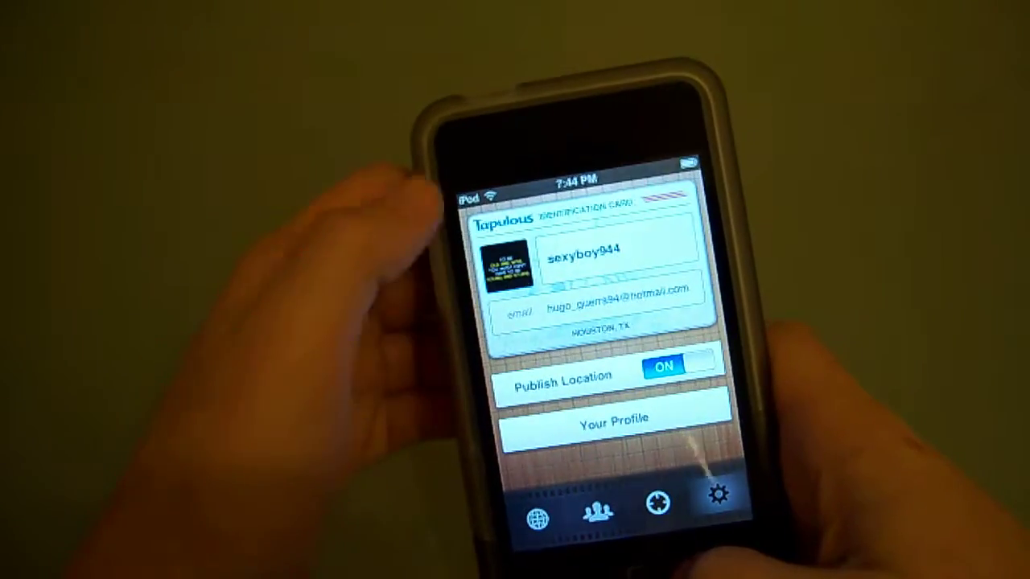
# Step: Return to the Global feed and view a photo on the map
pyautogui.click(612, 419)
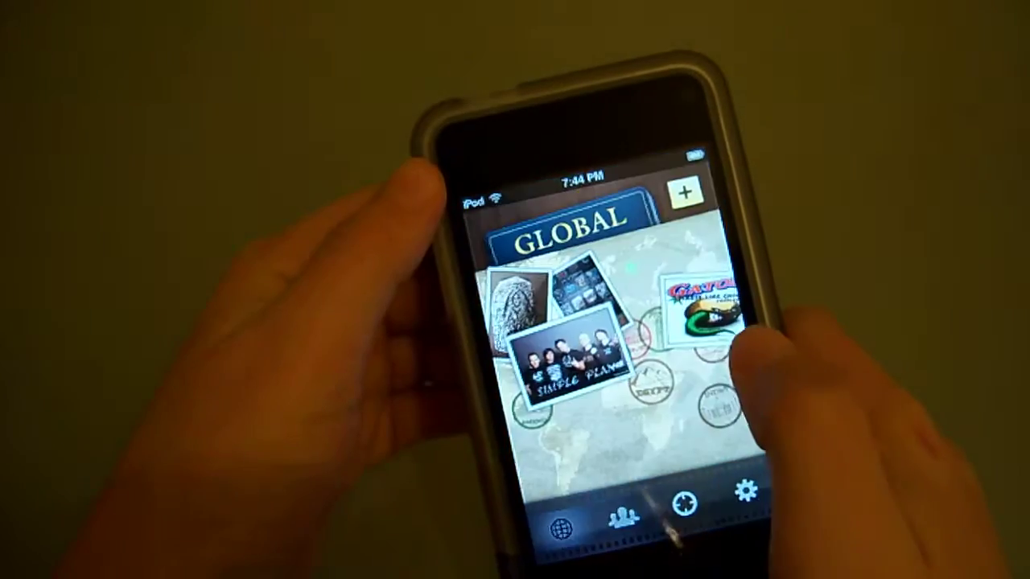
pyautogui.click(619, 519)
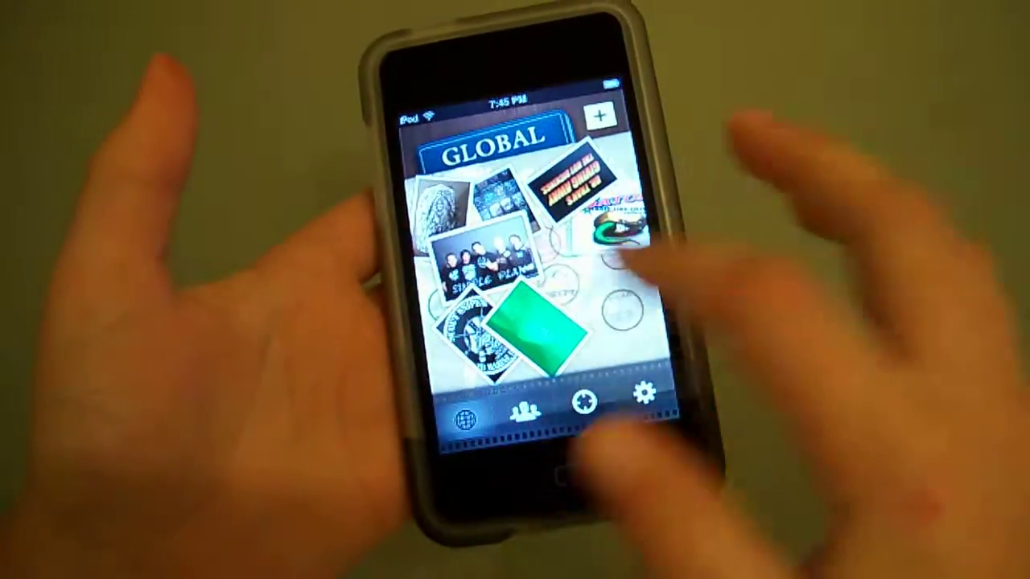
# Step: Open the green photo and save it to the device via its options
pyautogui.click(539, 330)
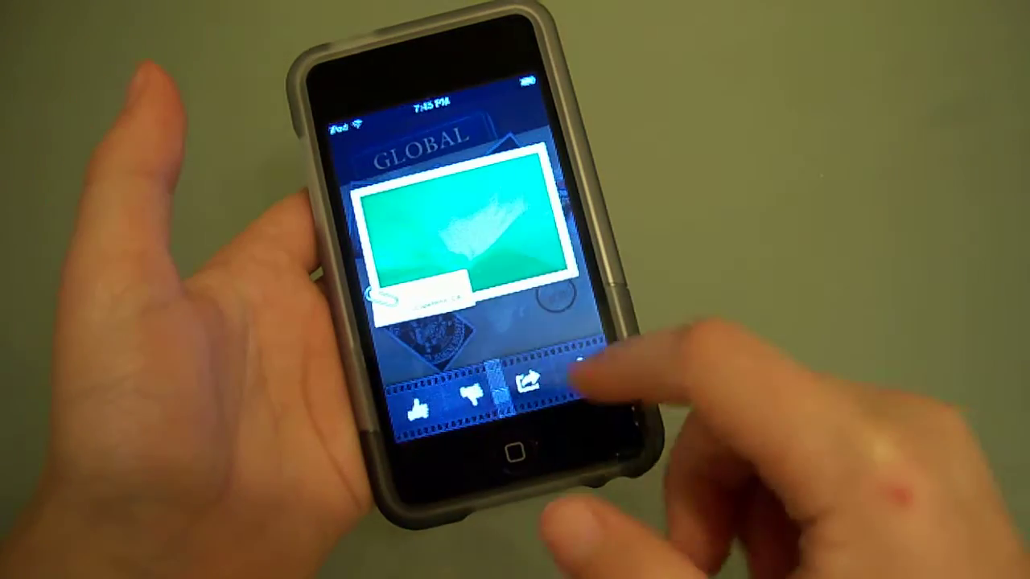
pyautogui.click(531, 378)
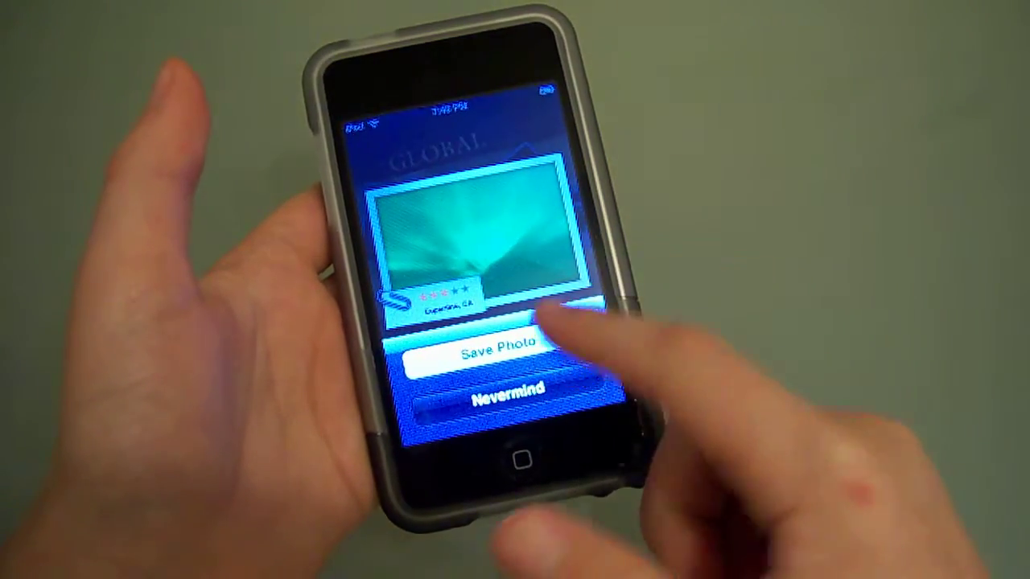
pyautogui.click(495, 354)
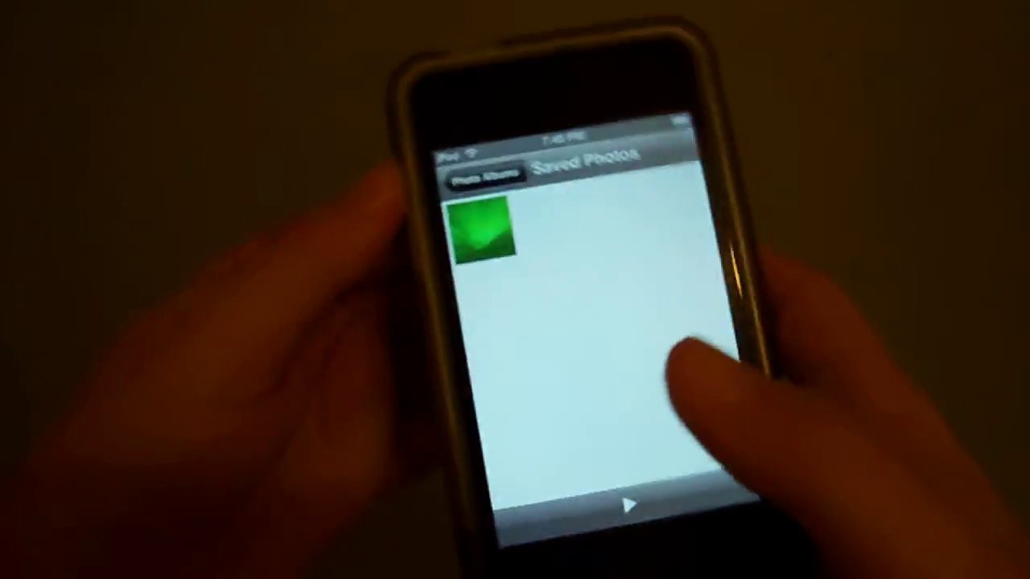
# Step: Open the saved green photo and choose Use As Wallpaper from its actions
pyautogui.click(483, 234)
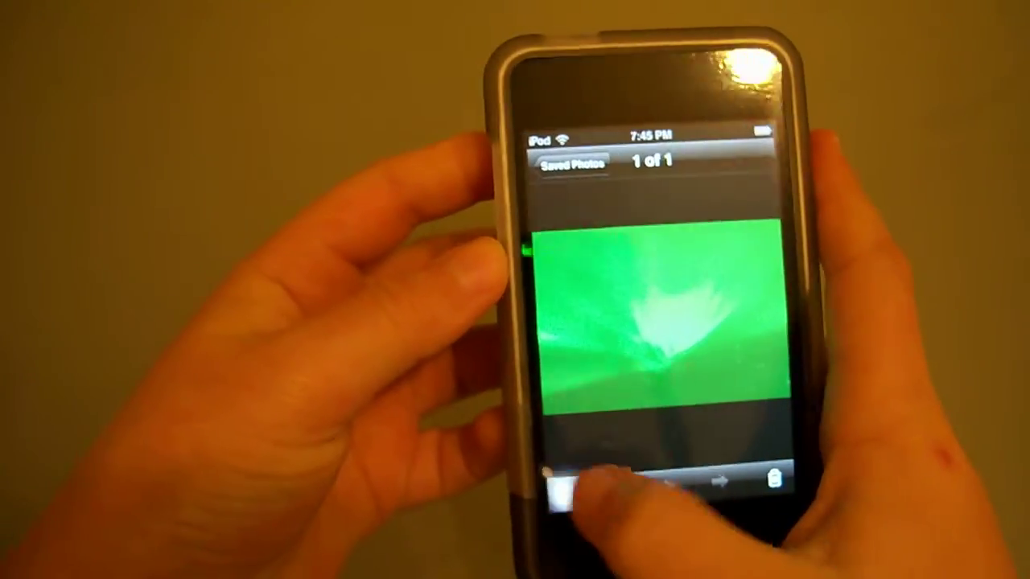
pyautogui.click(552, 481)
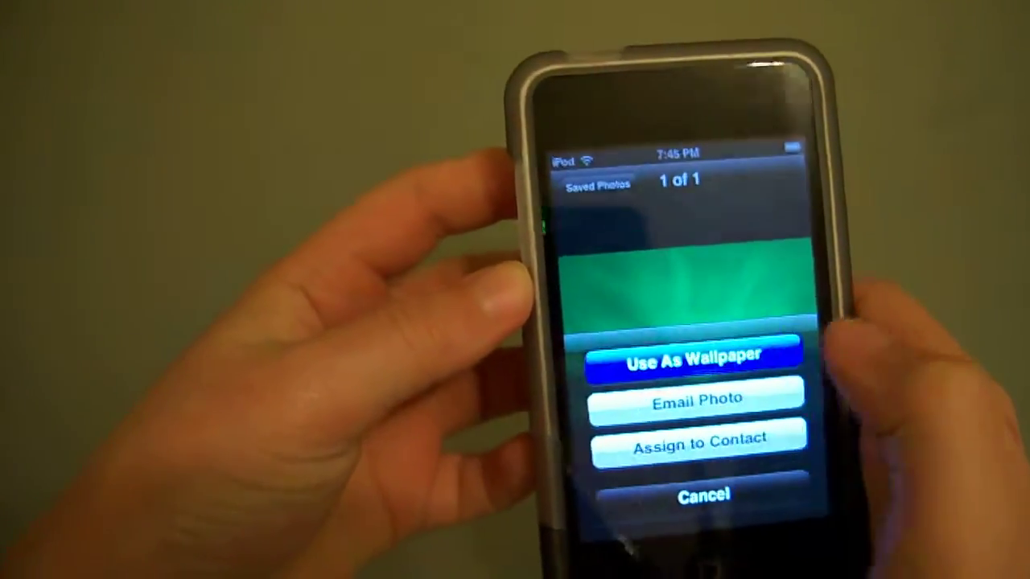
pyautogui.click(697, 357)
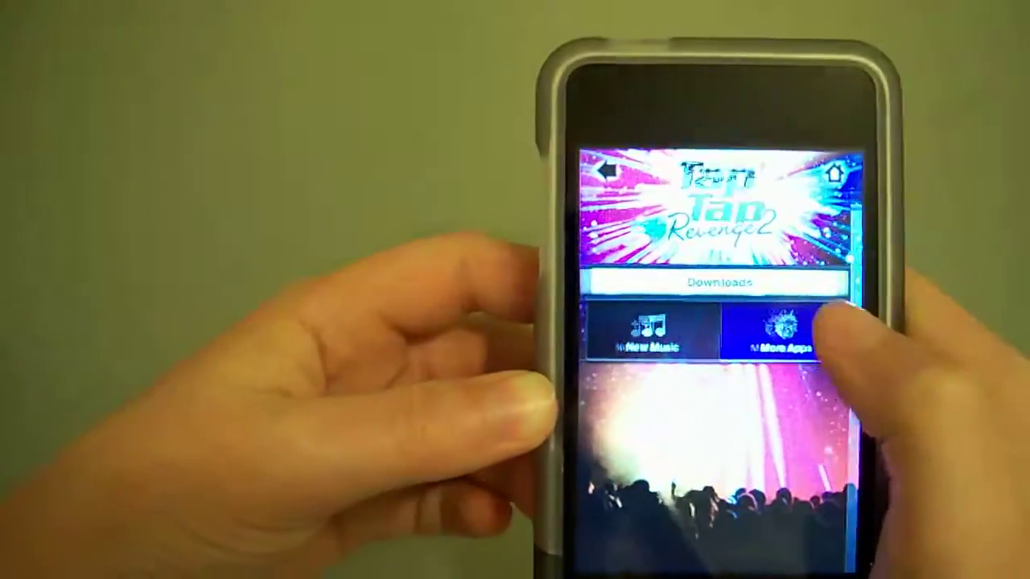
# Step: Browse More Apps and open Tapulous's Photo Collage App Store listing
pyautogui.click(777, 334)
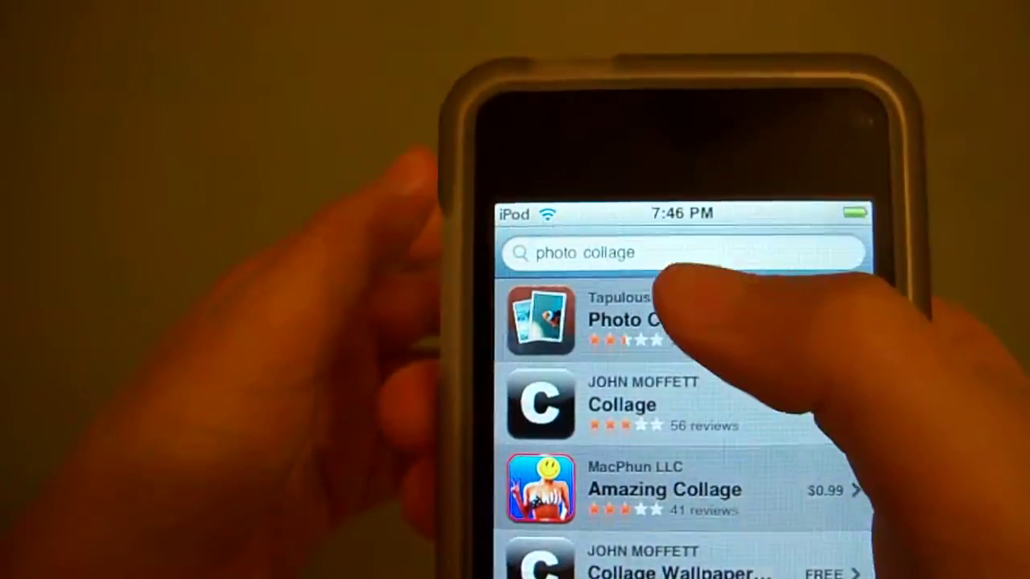
pyautogui.click(612, 322)
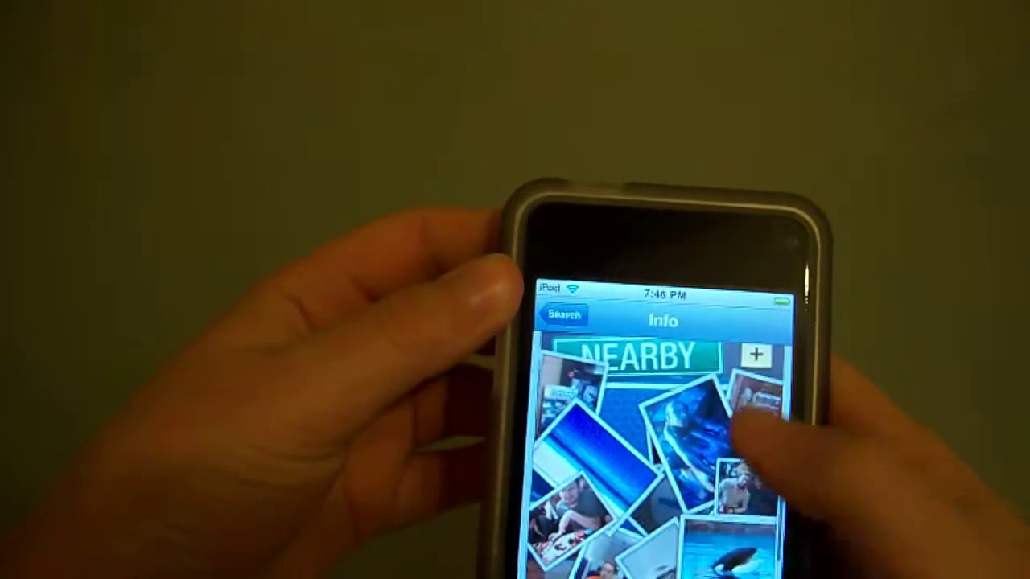